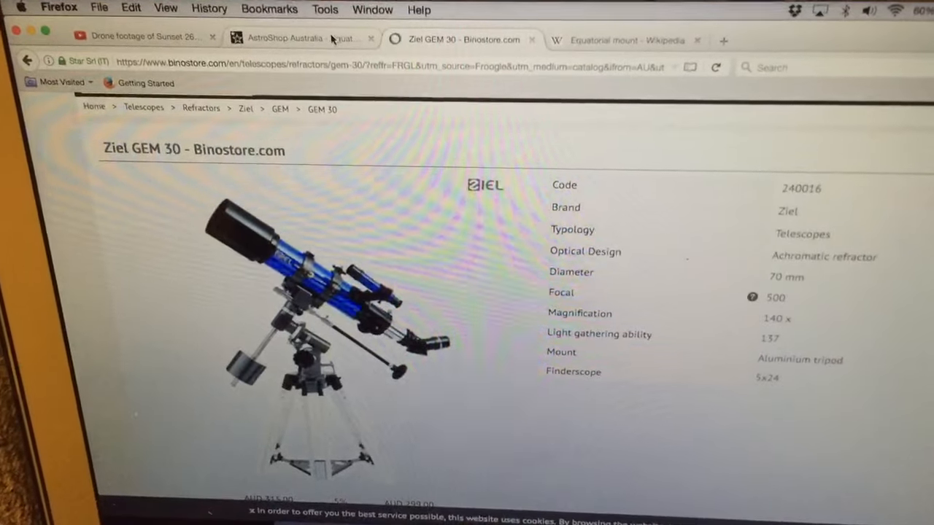
Step: Return to AstroShop Australia's equatorial mounts list and browse Sky-Watcher mounts from EQ3 ($359.00) to HEQ5
left_click(300, 37)
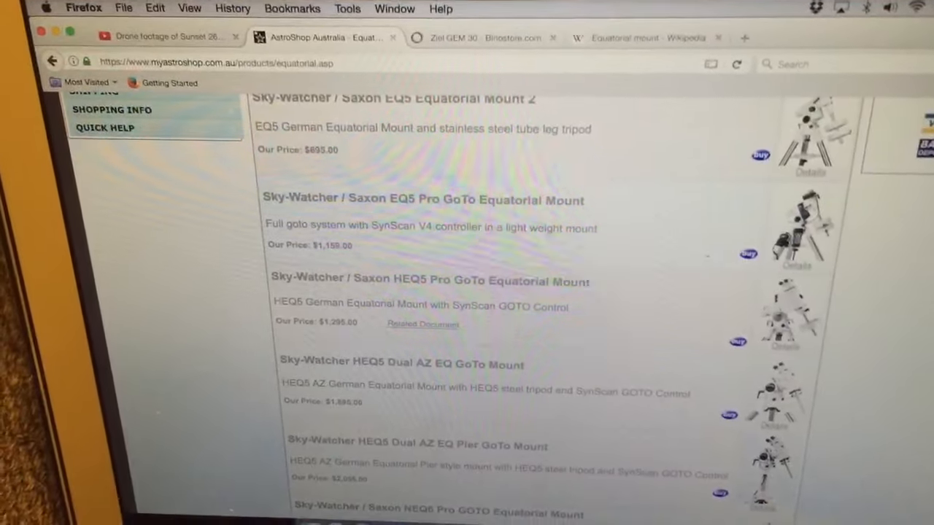
scroll("up", 3)
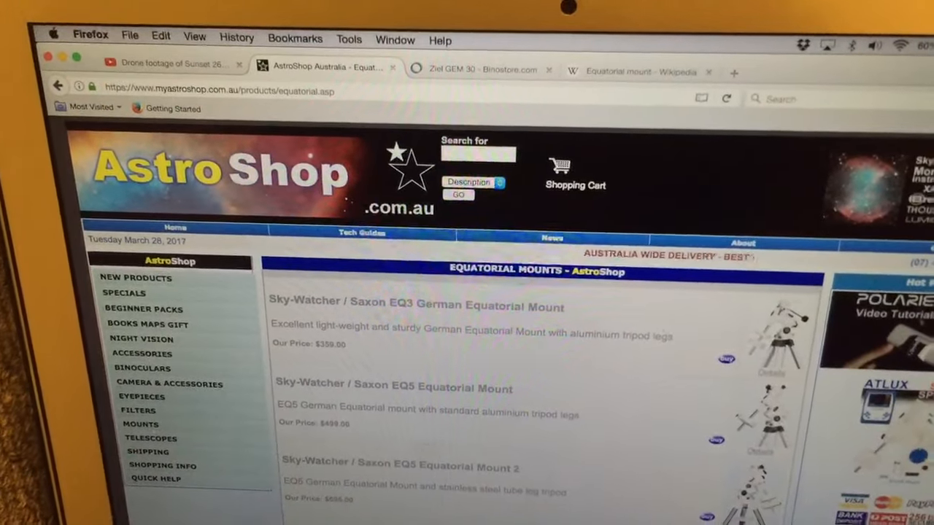
scroll("down", 3)
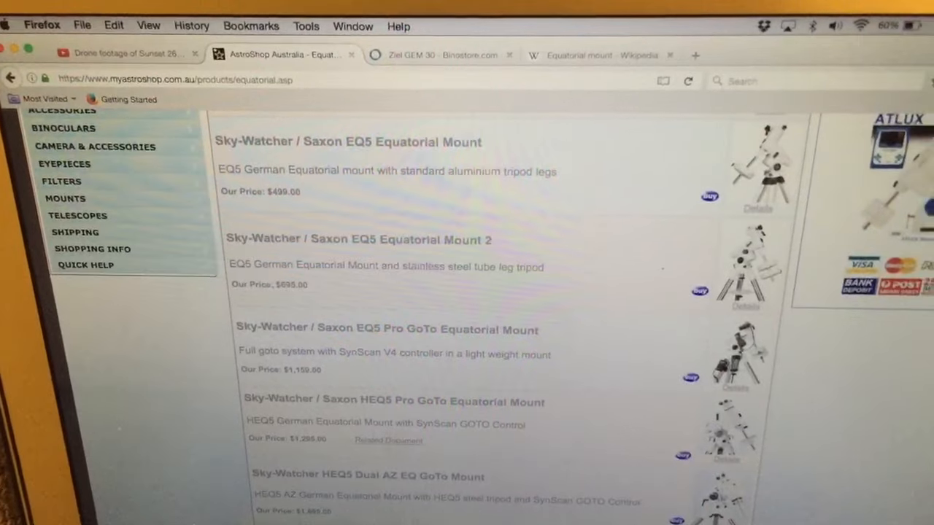